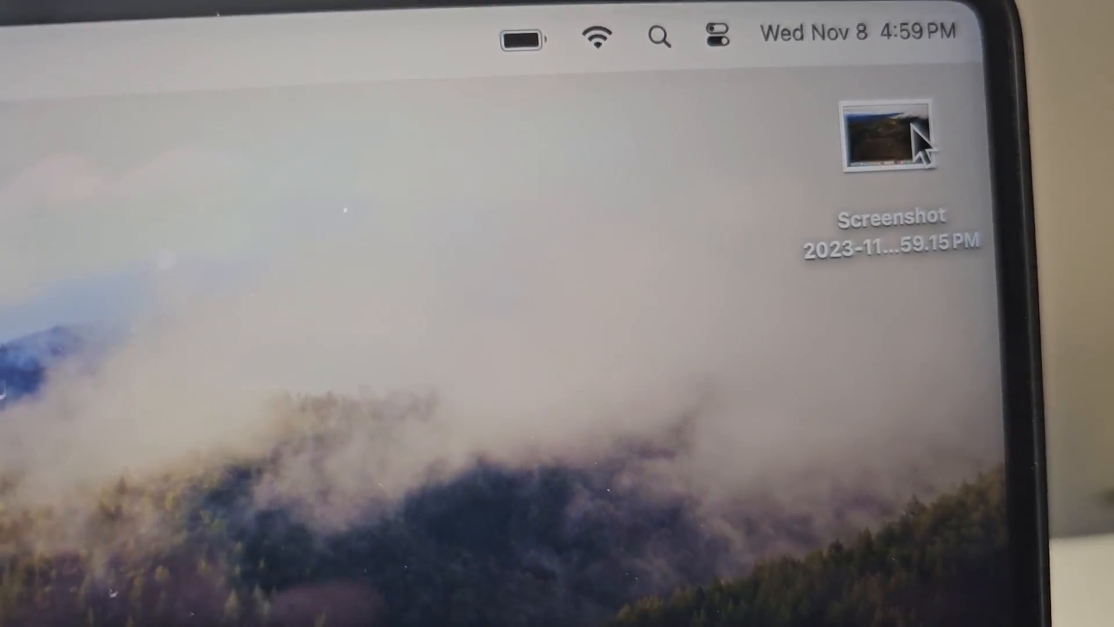
Step: Launch Safari from the Dock so its Reading List window is available to capture
click(885, 135)
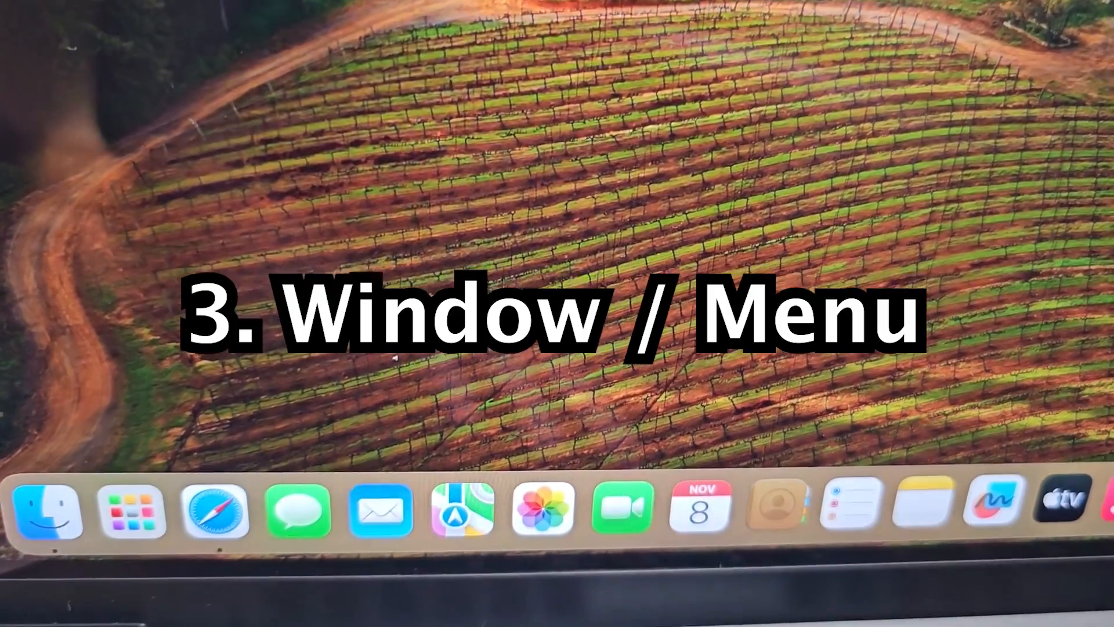
click(206, 530)
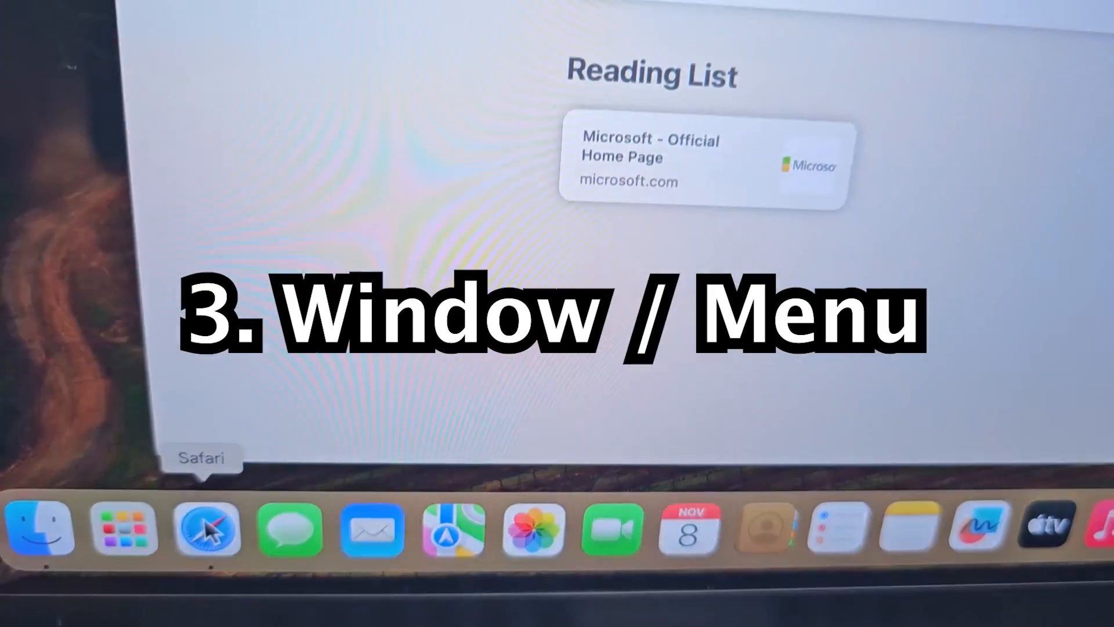